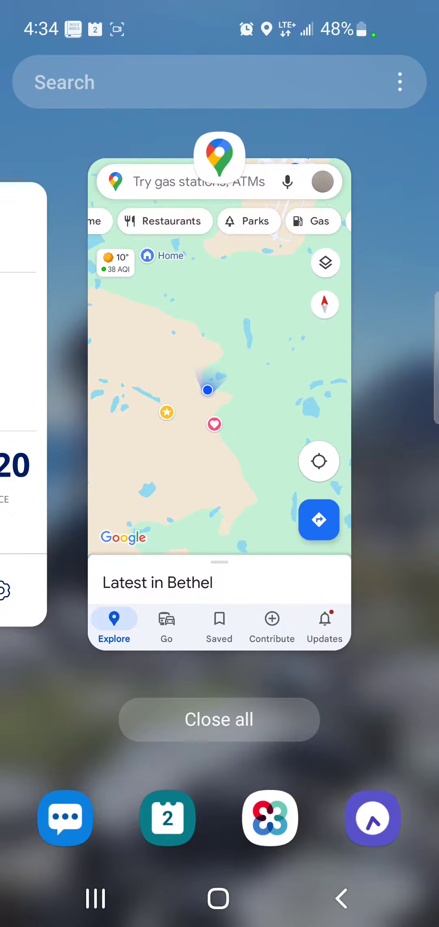
Launch the Camera app in Video mode from the recent apps screen.
{"action": "left_click", "coordinate": [218, 719]}
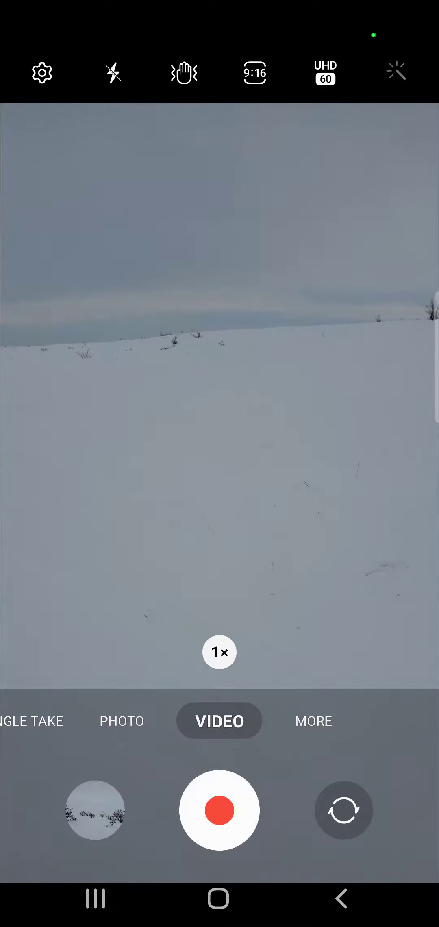
Begin a video recording of the snowy tundra with zoom raised to about 4.5x.
{"action": "left_click", "coordinate": [220, 810]}
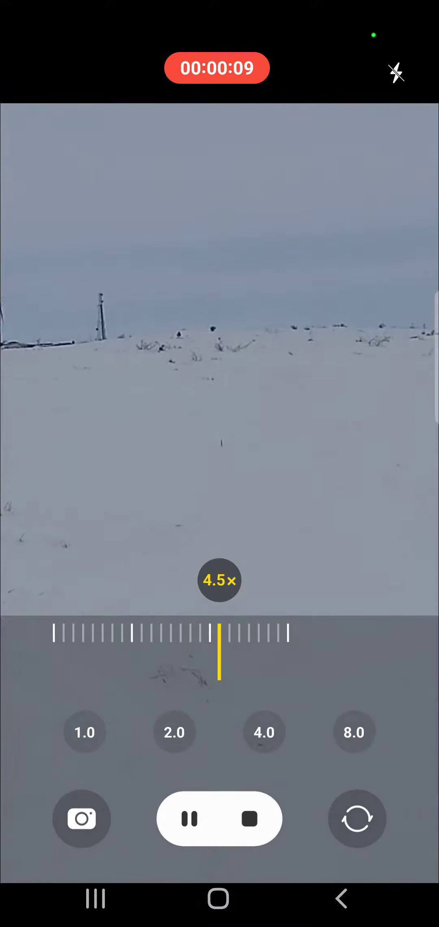
Switch the ongoing recording to the front camera for selfie commentary.
{"action": "left_click", "coordinate": [354, 731]}
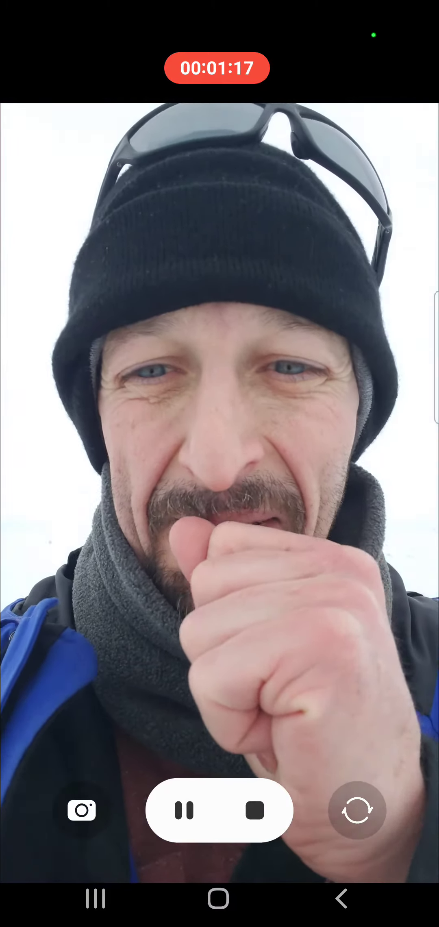
Flip between rear landscape and front selfie views, ending on the rear camera at 3.7x zoom.
{"action": "left_click", "coordinate": [357, 809]}
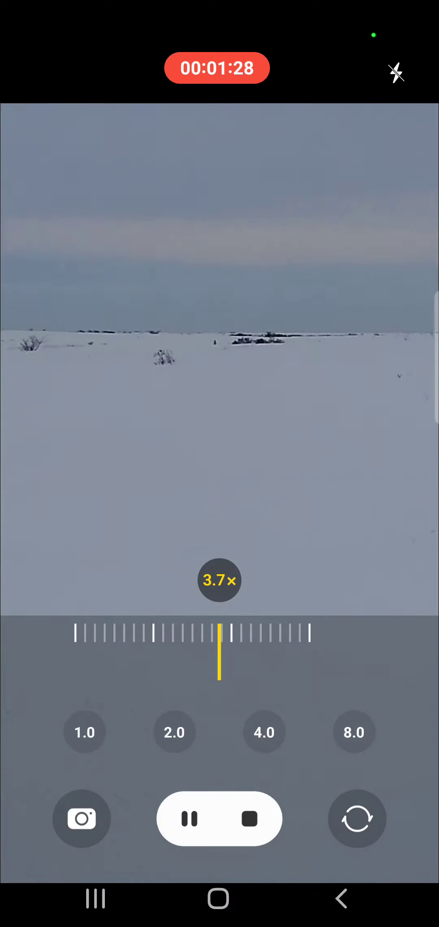
{"action": "left_click", "coordinate": [357, 818]}
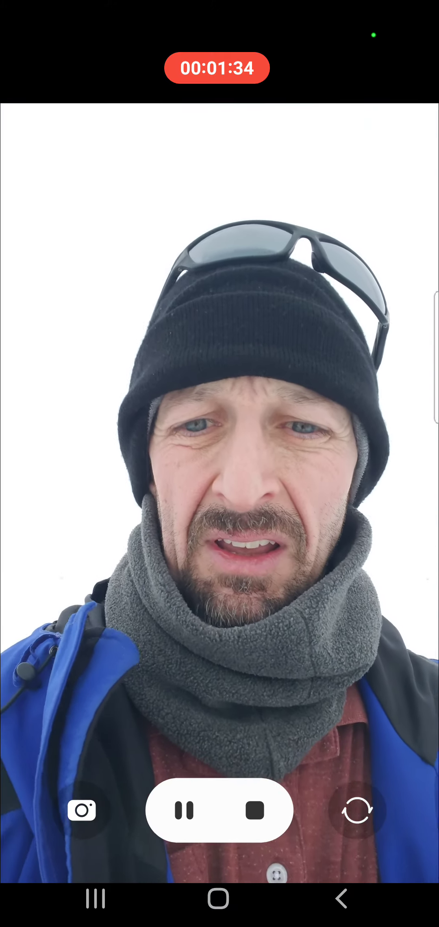
{"action": "left_click", "coordinate": [356, 809]}
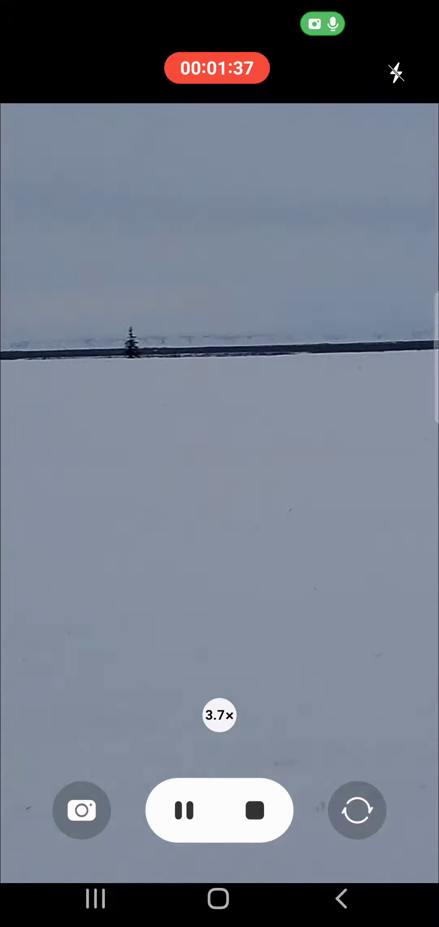